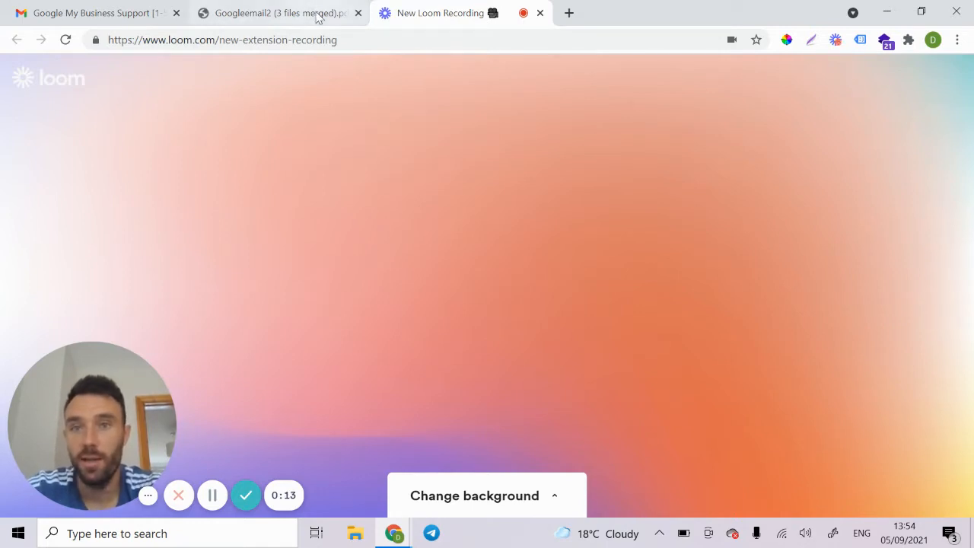
Show page 3 of the merged 'Googleemail2 (3 files merged).pdf' with the suspension email.
click(273, 13)
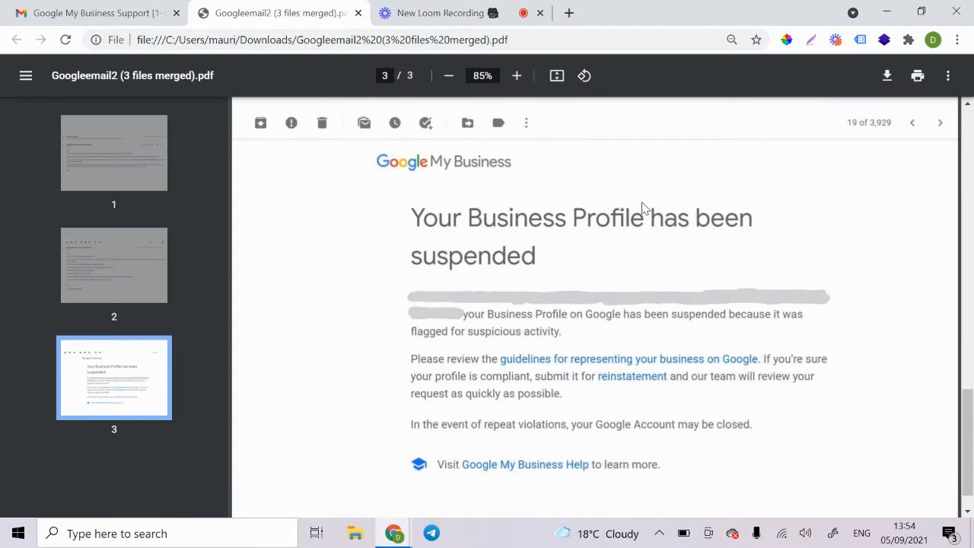
mouse_move(692, 213)
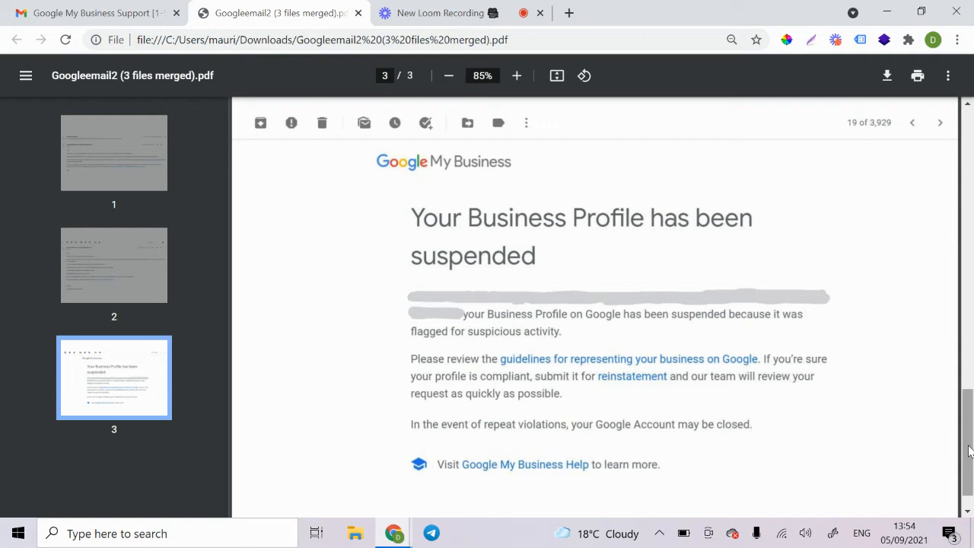
mouse_move(529, 236)
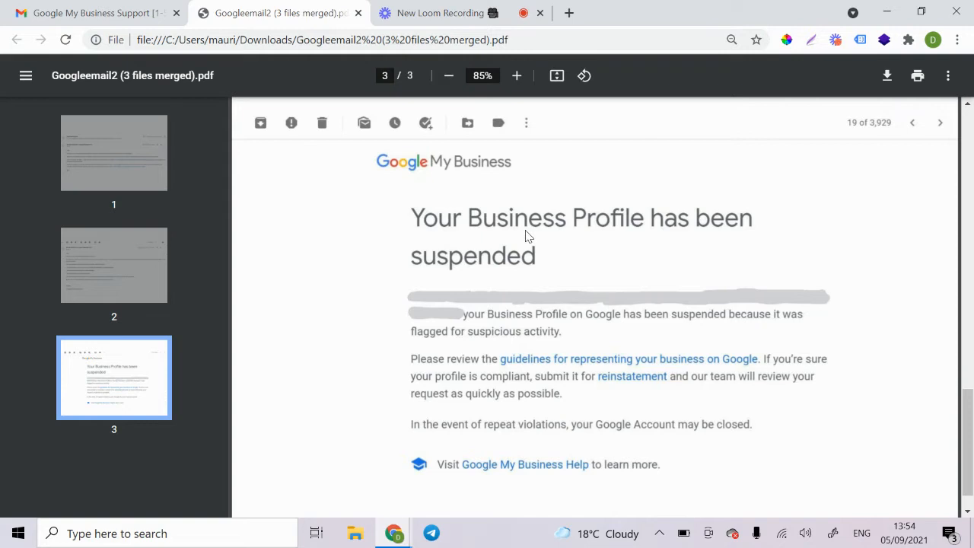
mouse_move(533, 247)
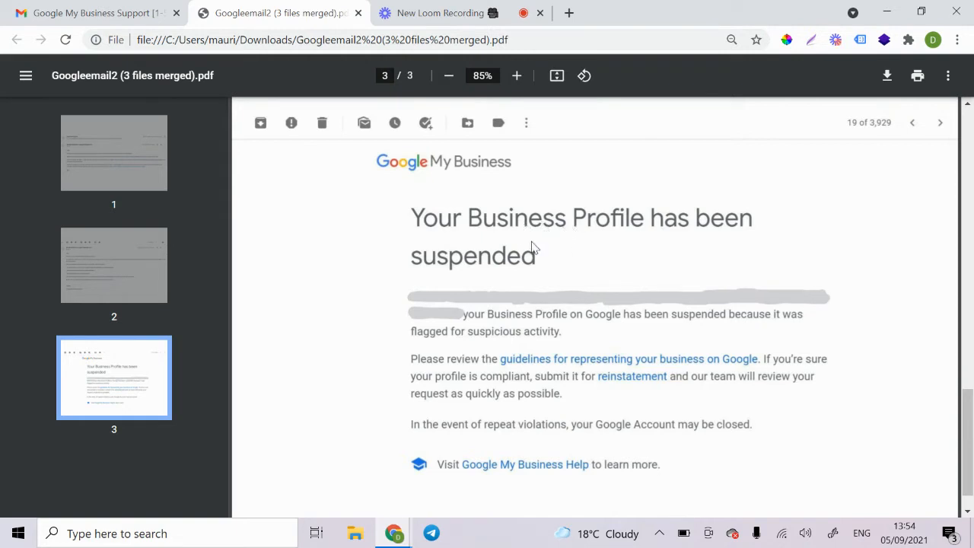
mouse_move(558, 229)
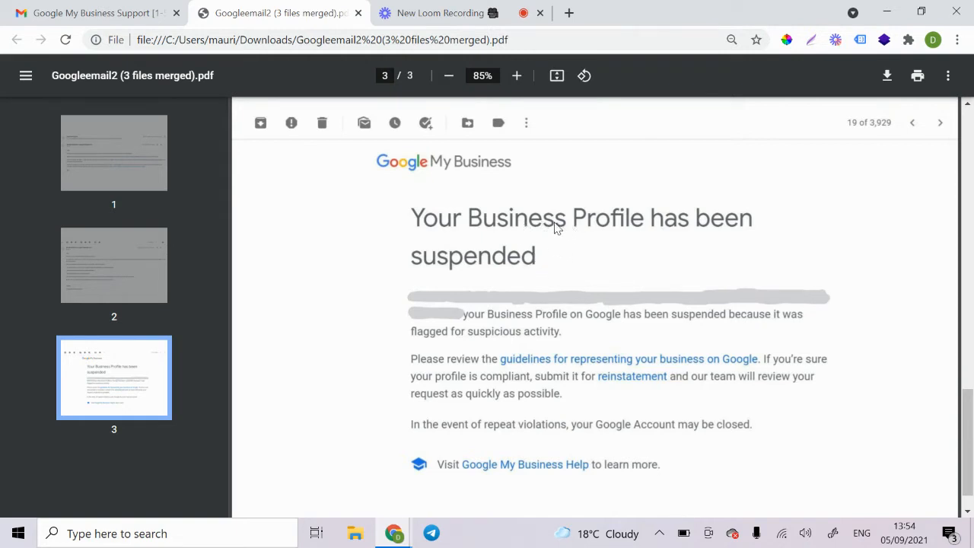
mouse_move(517, 293)
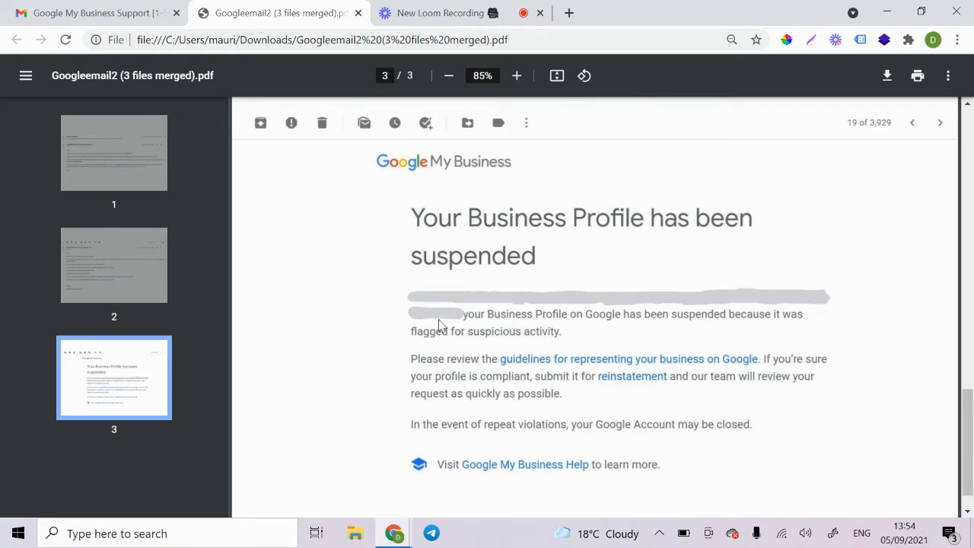
mouse_move(622, 337)
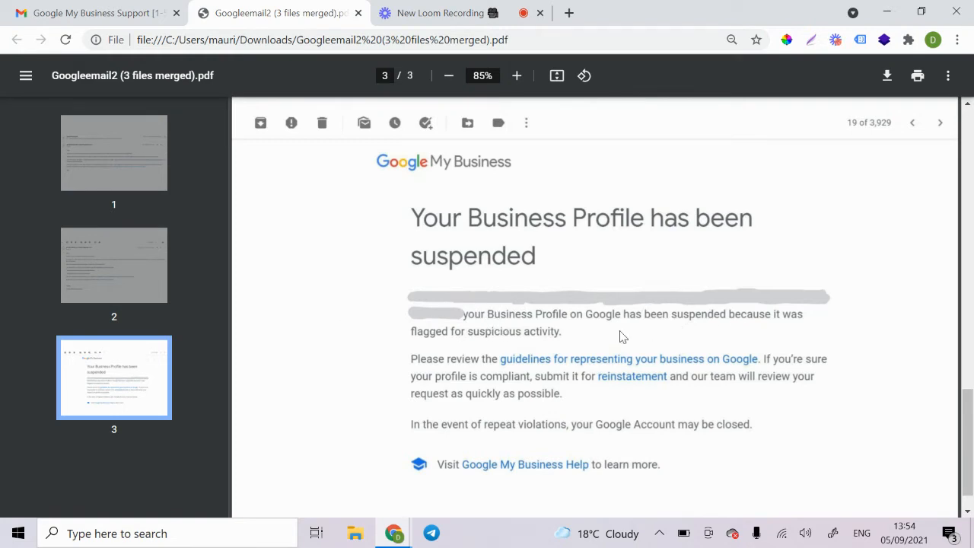
mouse_move(639, 367)
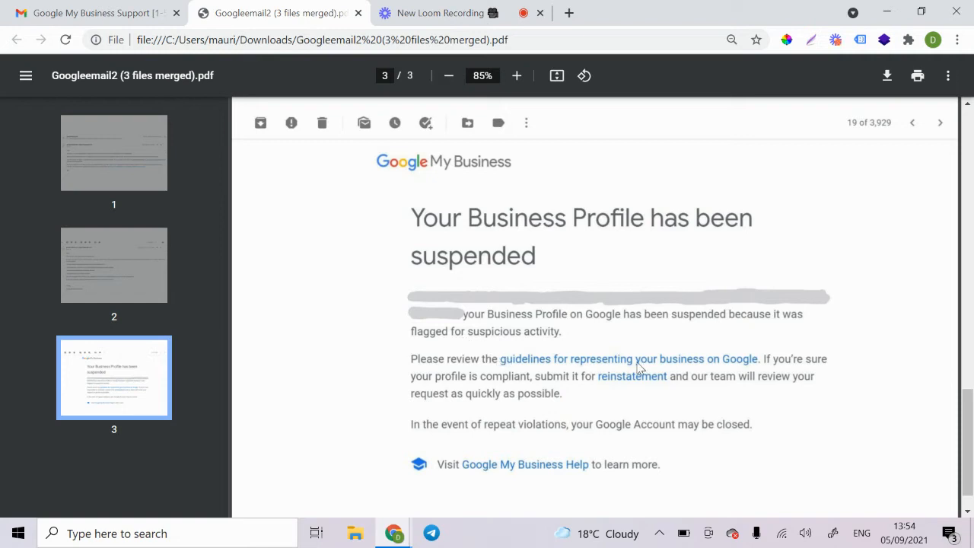
mouse_move(232, 129)
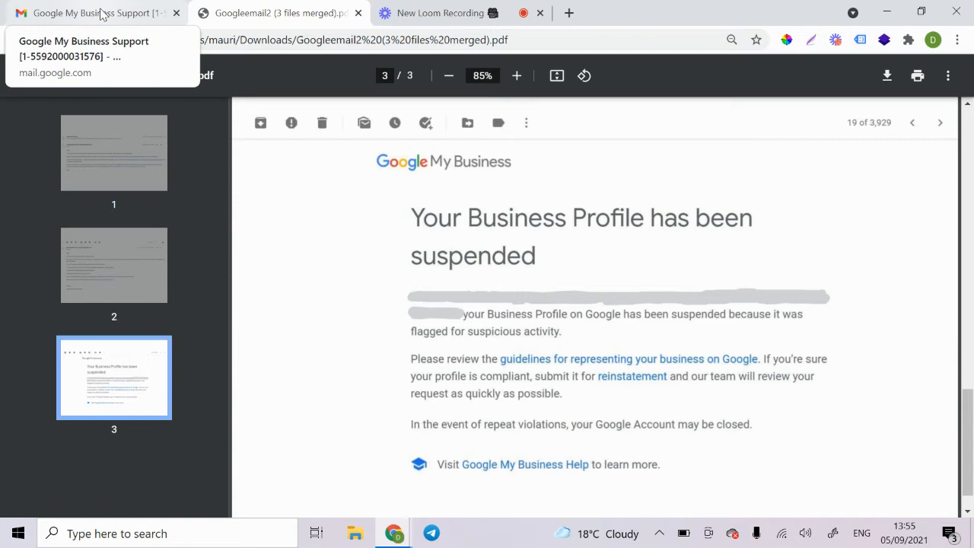
Scroll the Google My Business Support thread down to David's reply asking what to fix.
click(91, 13)
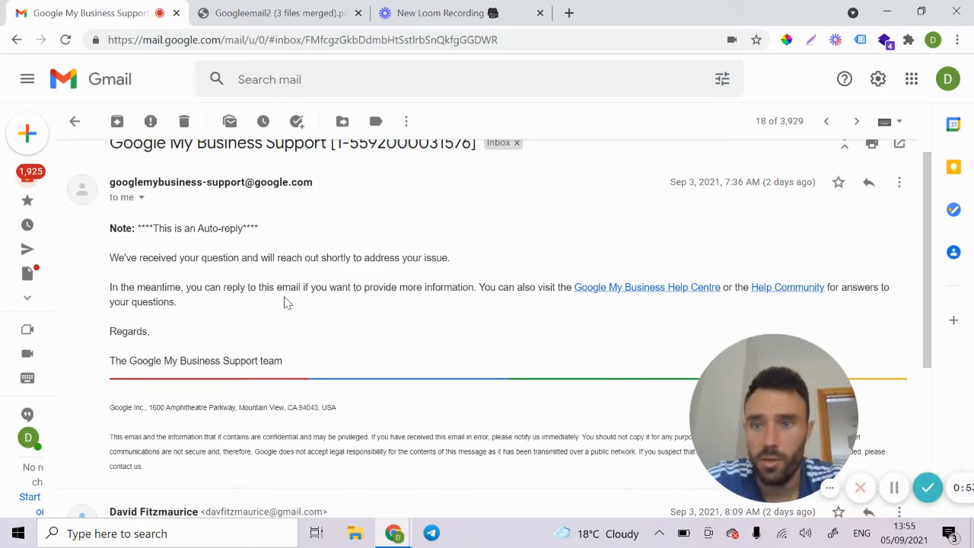
mouse_move(235, 280)
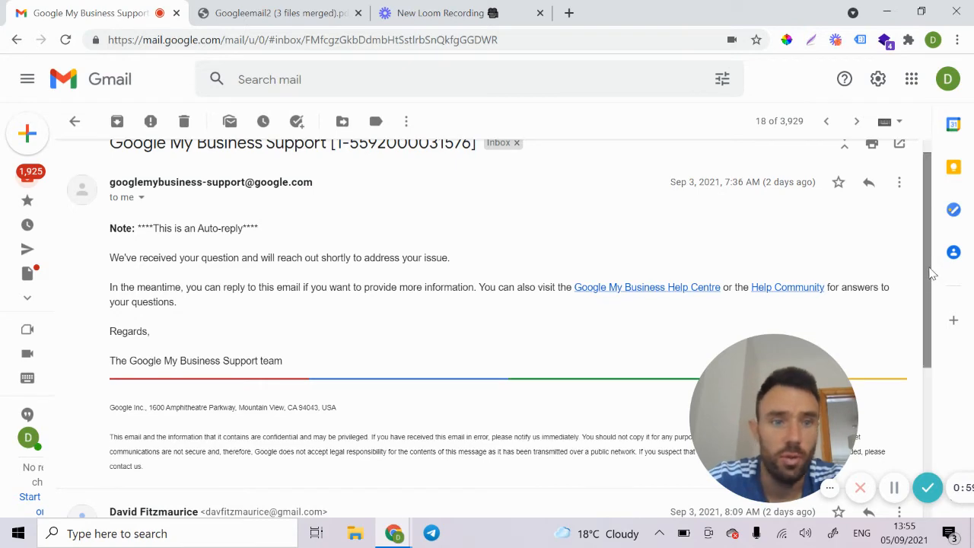
scroll(down, 3)
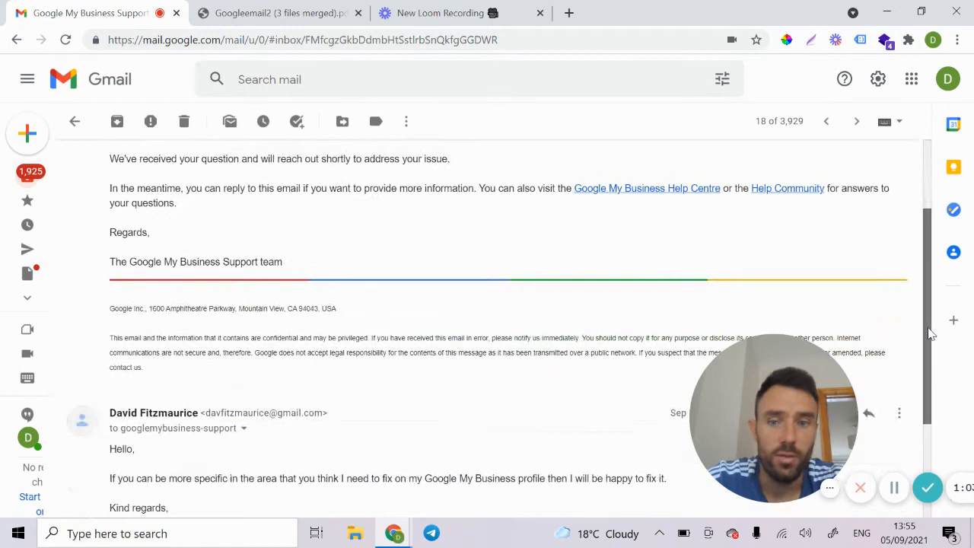
scroll(down, 3)
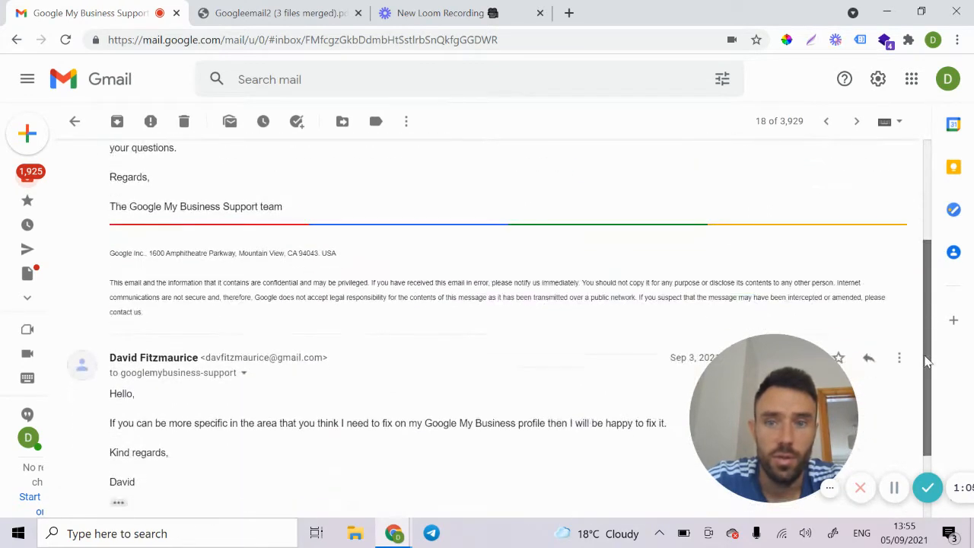
scroll(down, 3)
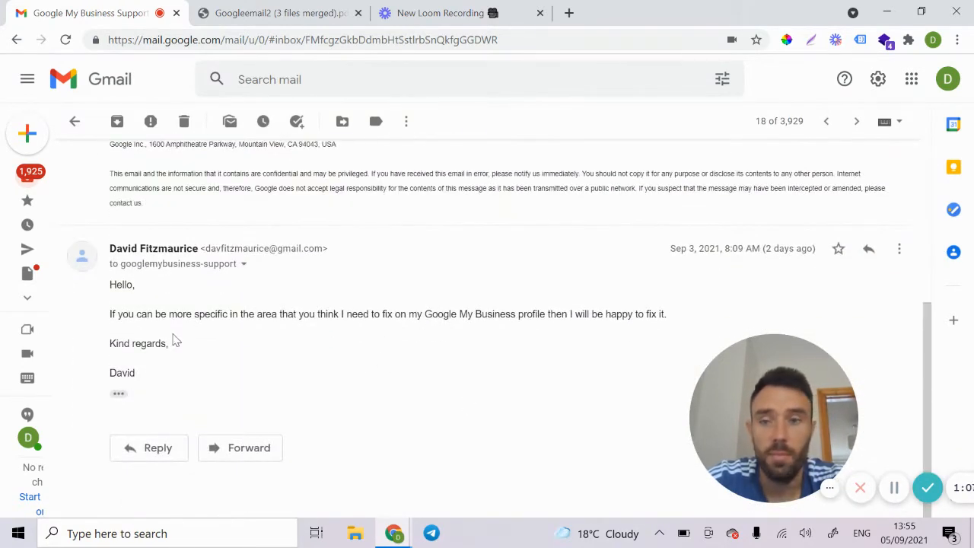
mouse_move(410, 328)
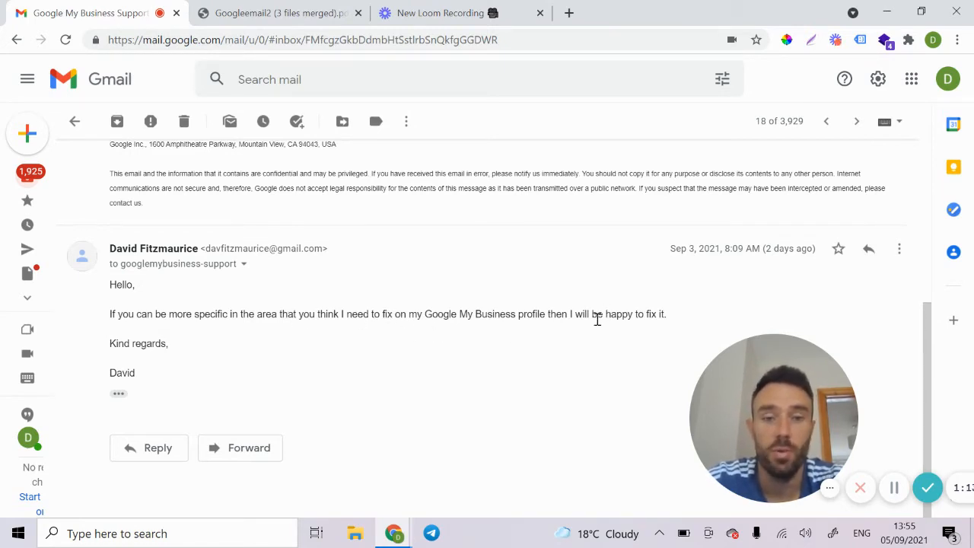
mouse_move(655, 330)
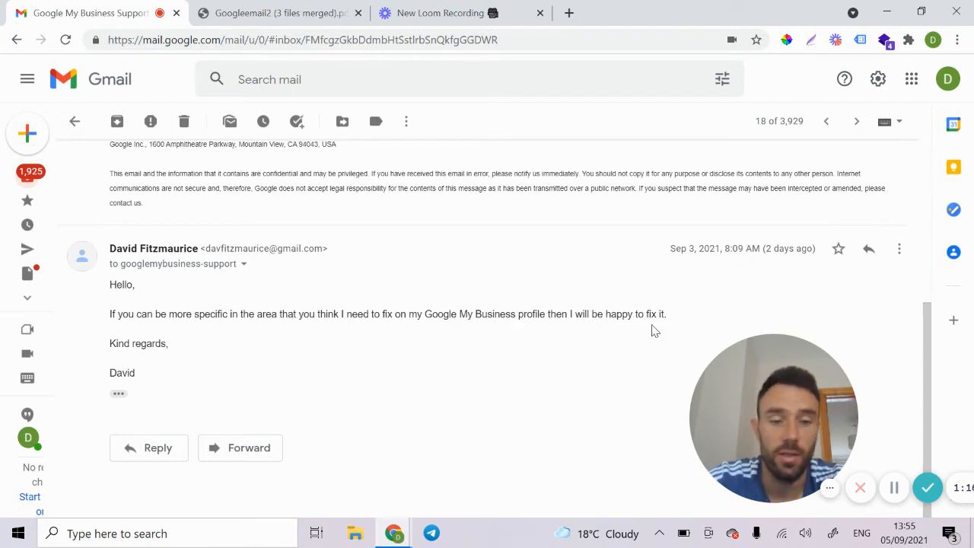
mouse_move(582, 301)
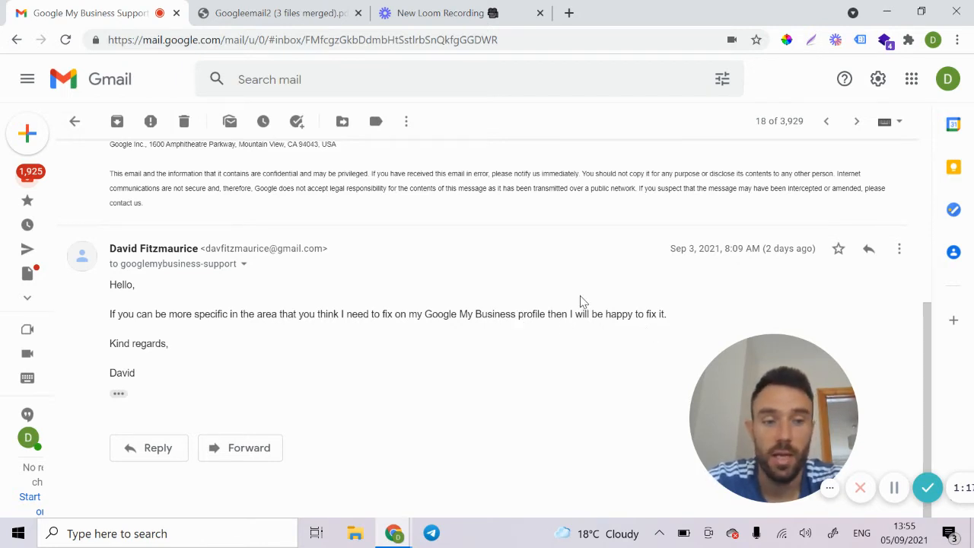
mouse_move(559, 295)
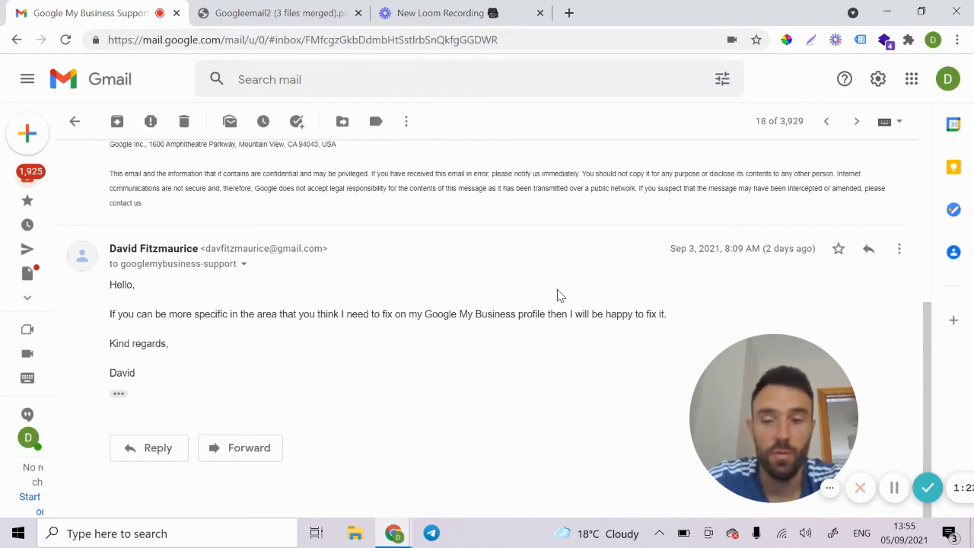
mouse_move(369, 297)
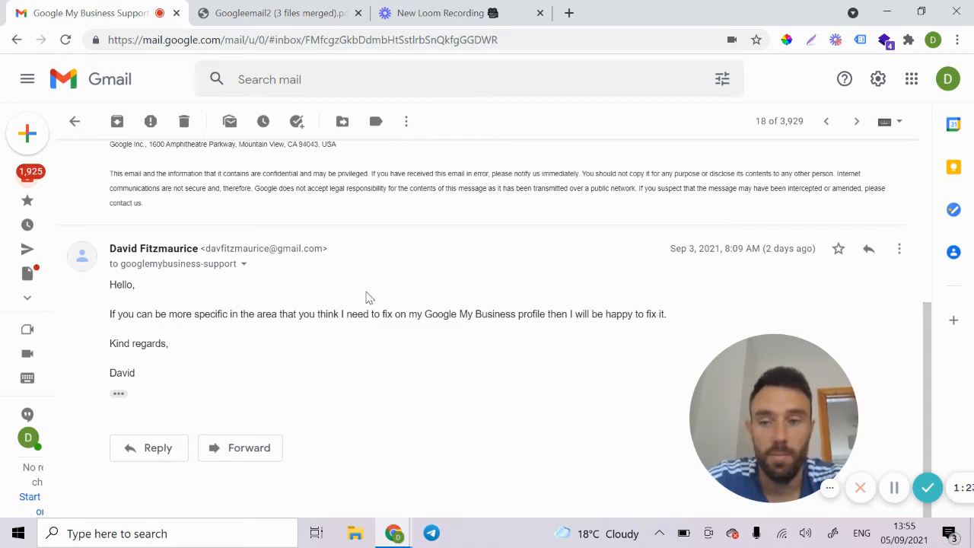
mouse_move(341, 301)
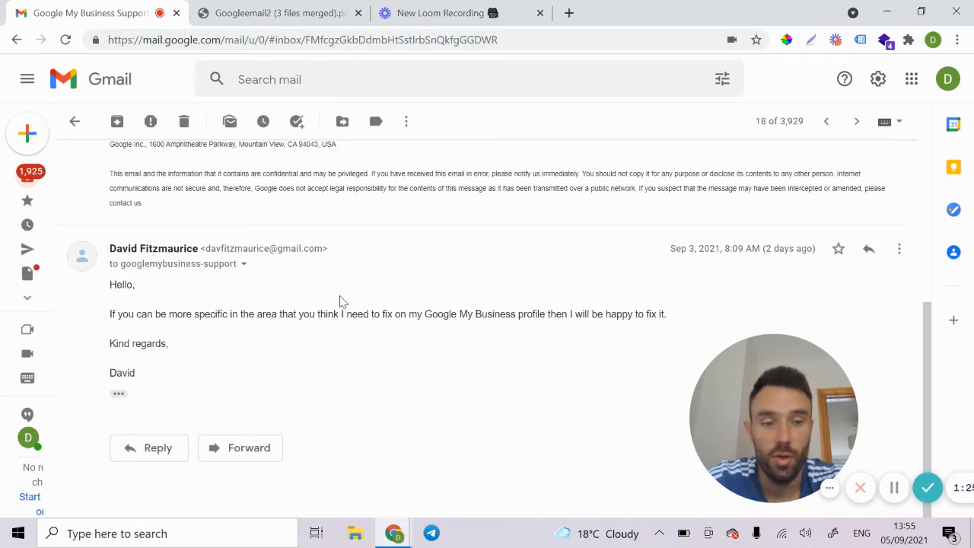
mouse_move(395, 298)
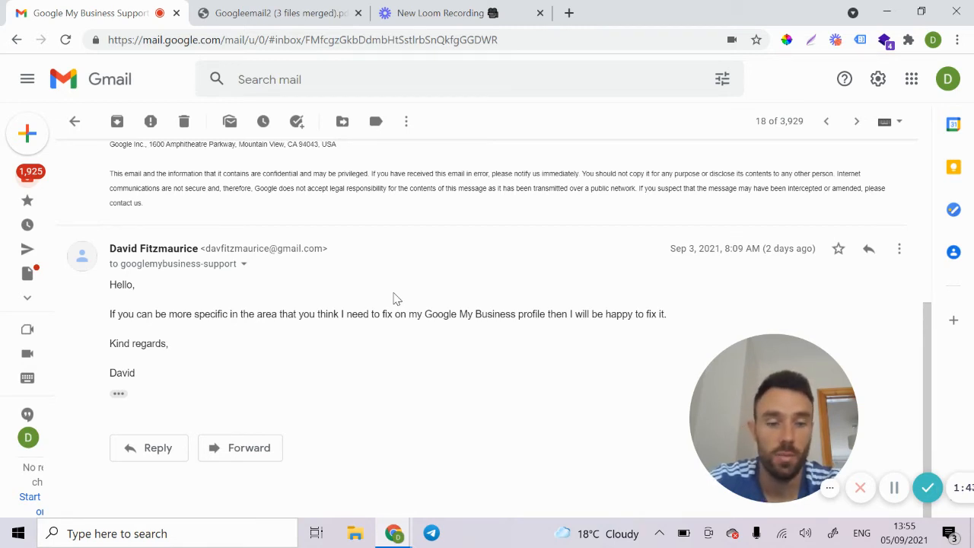
mouse_move(407, 282)
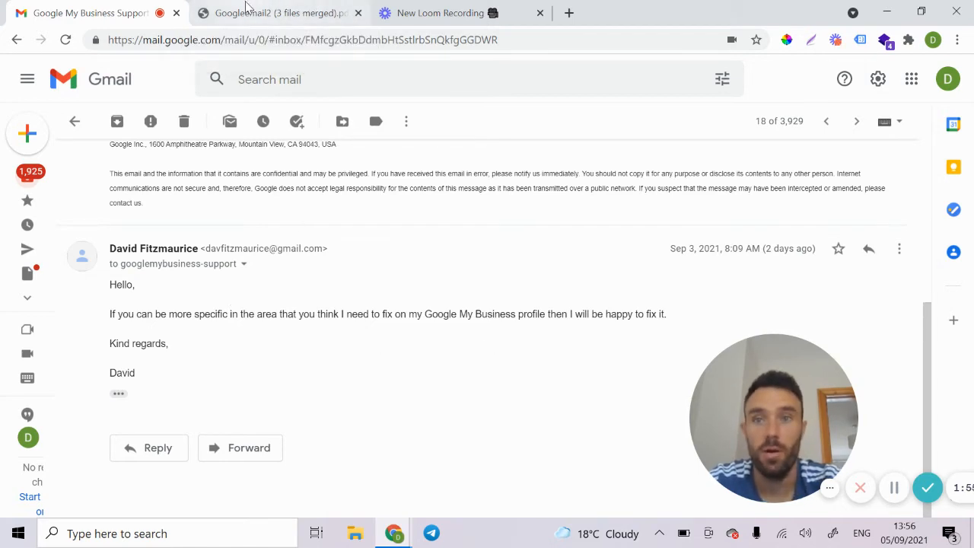
Read the proof-of-business request and reinstatement emails in the PDF, then return to Gmail.
click(278, 13)
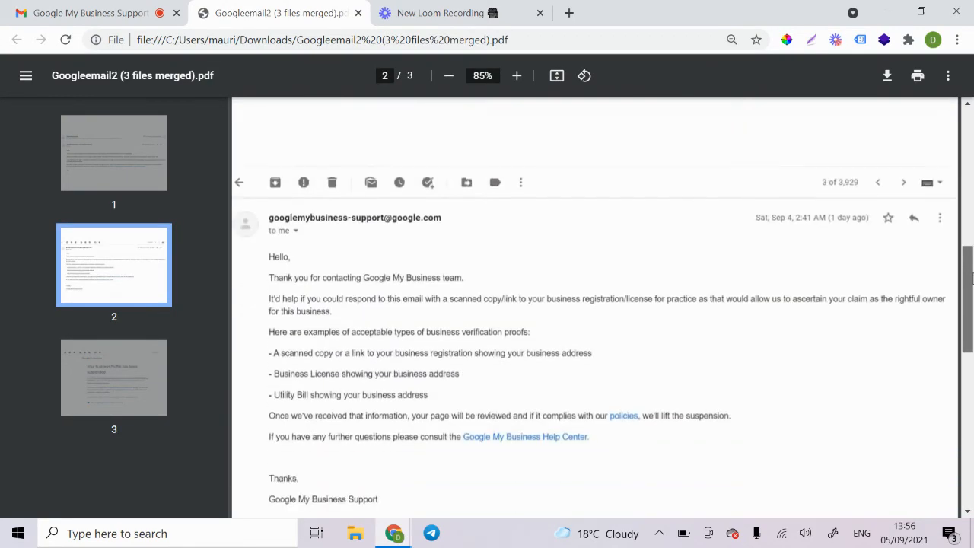
click(113, 152)
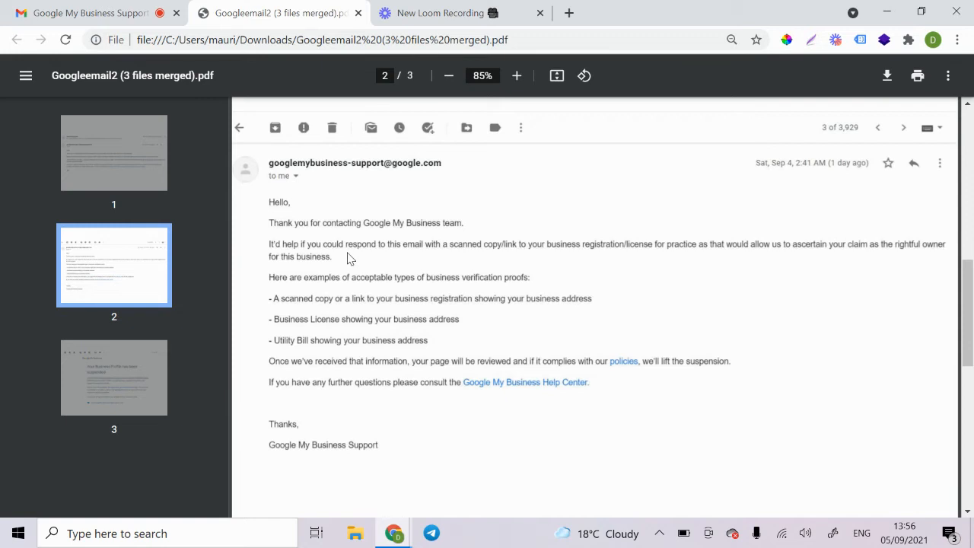
mouse_move(443, 235)
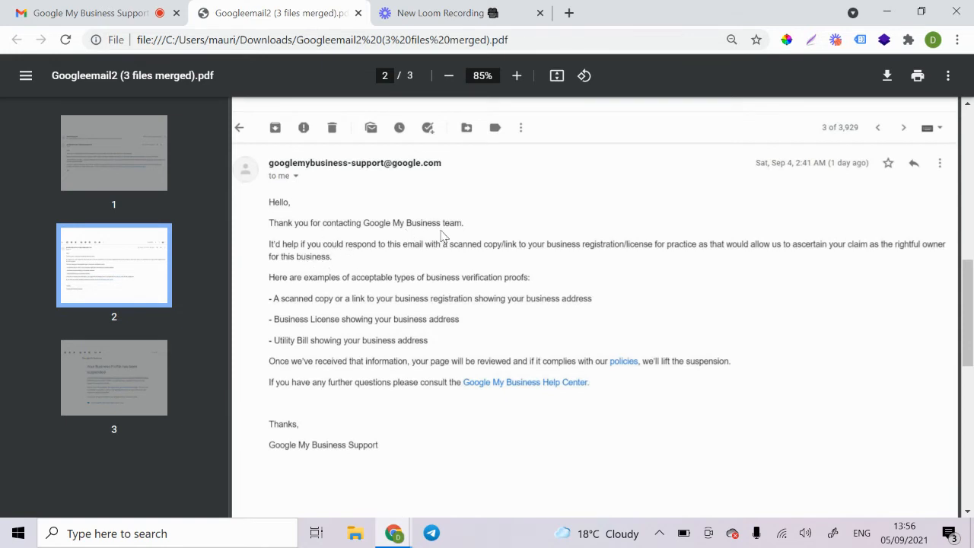
mouse_move(523, 269)
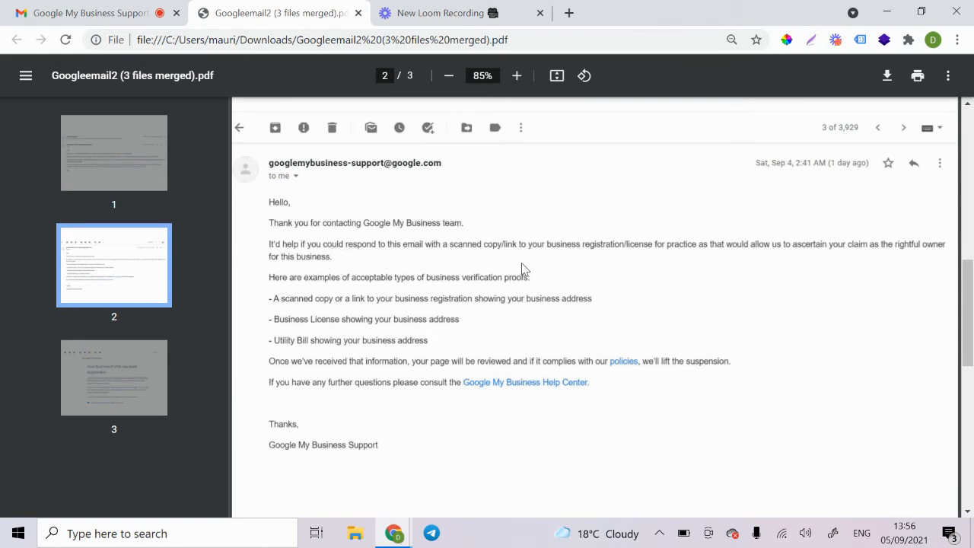
mouse_move(638, 261)
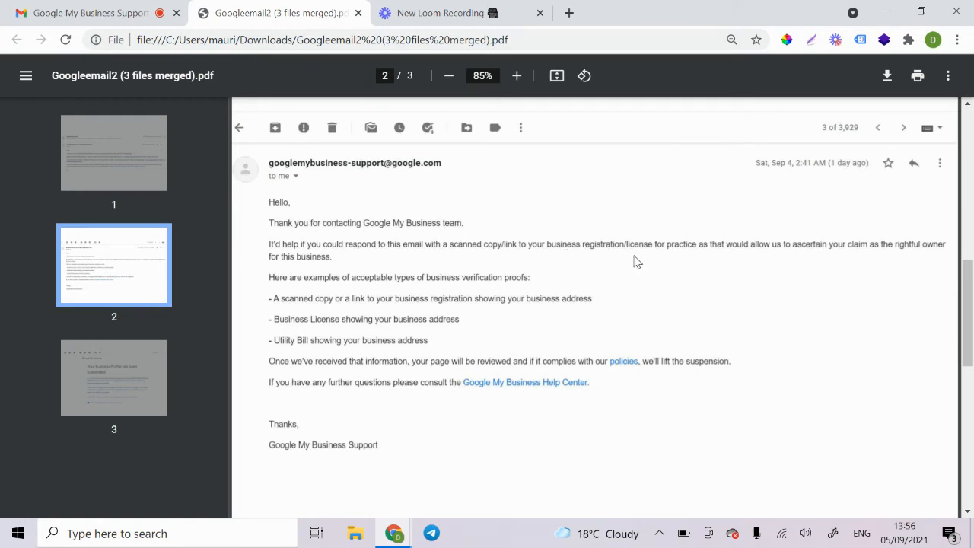
mouse_move(706, 251)
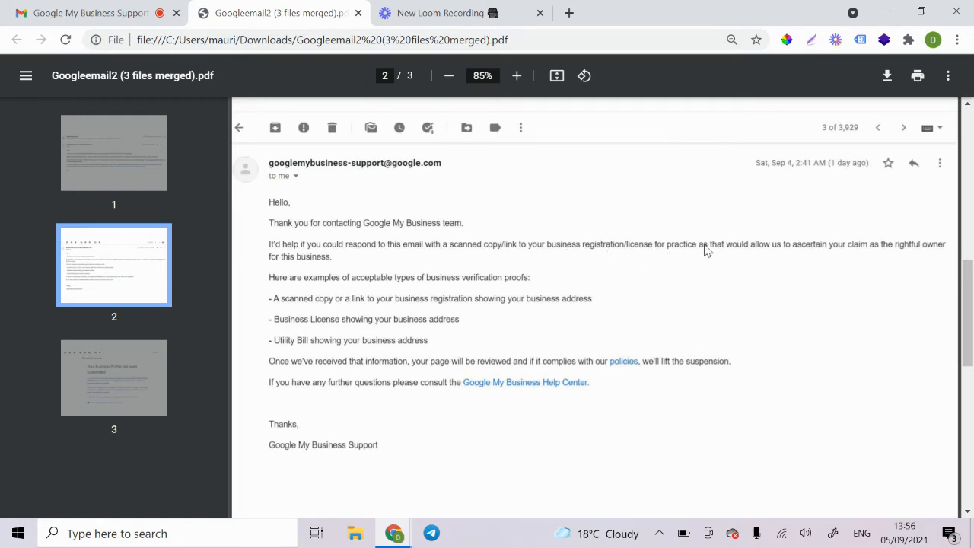
mouse_move(574, 288)
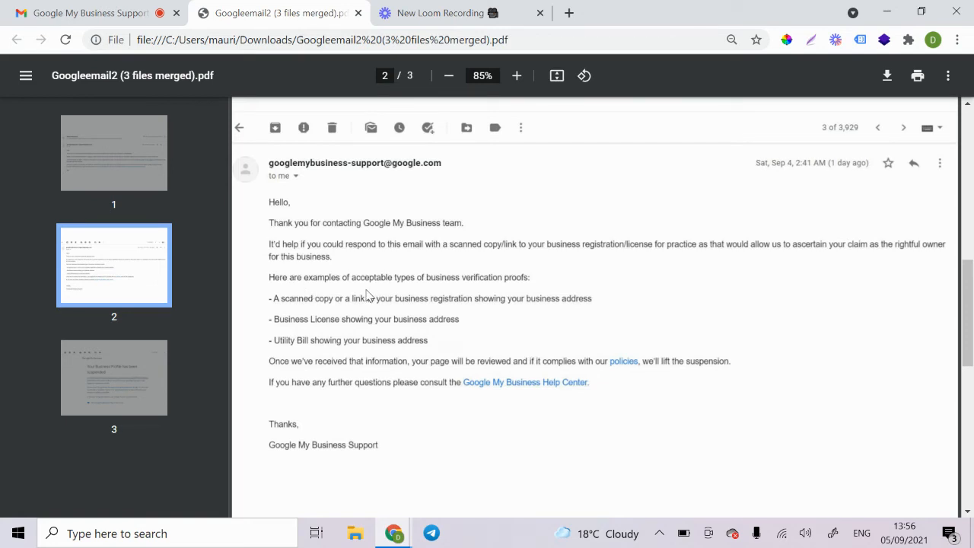
mouse_move(445, 312)
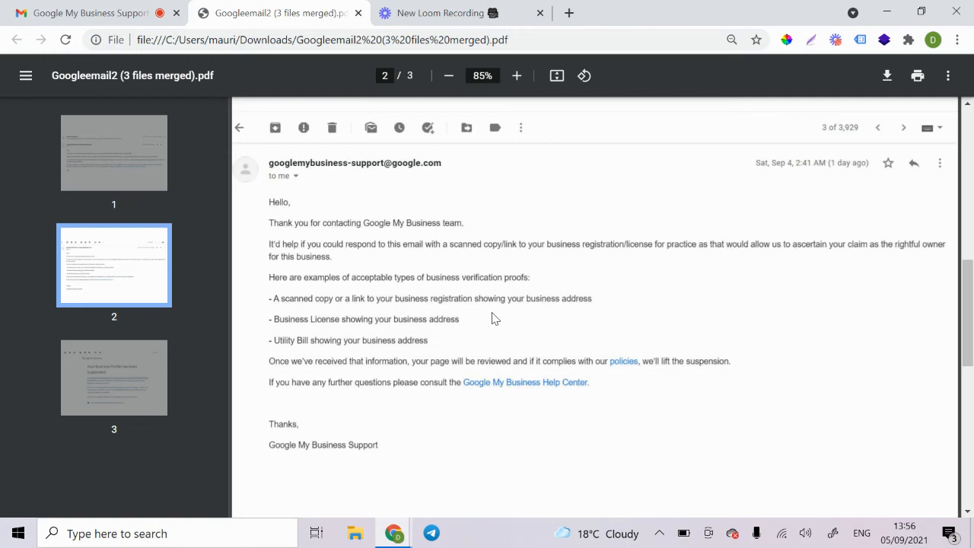
mouse_move(369, 331)
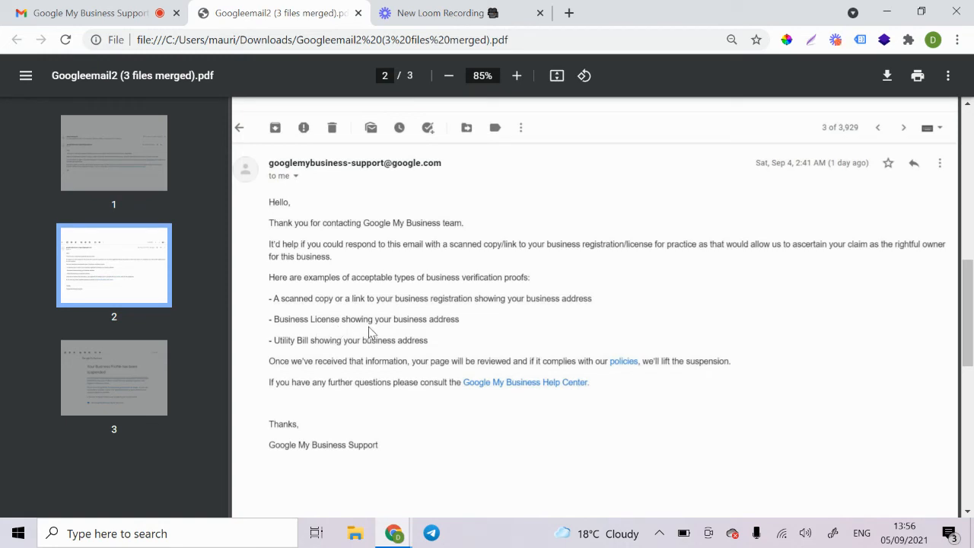
mouse_move(371, 342)
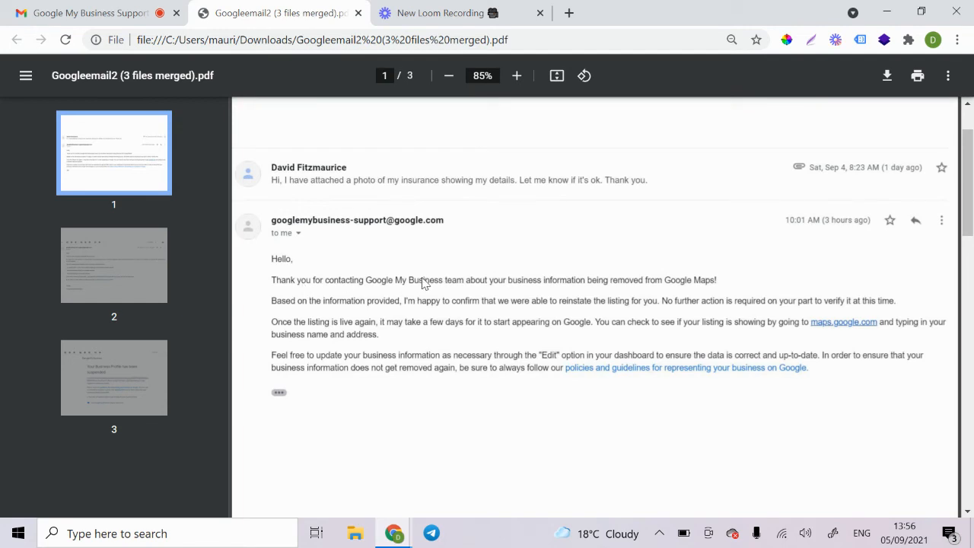
mouse_move(491, 322)
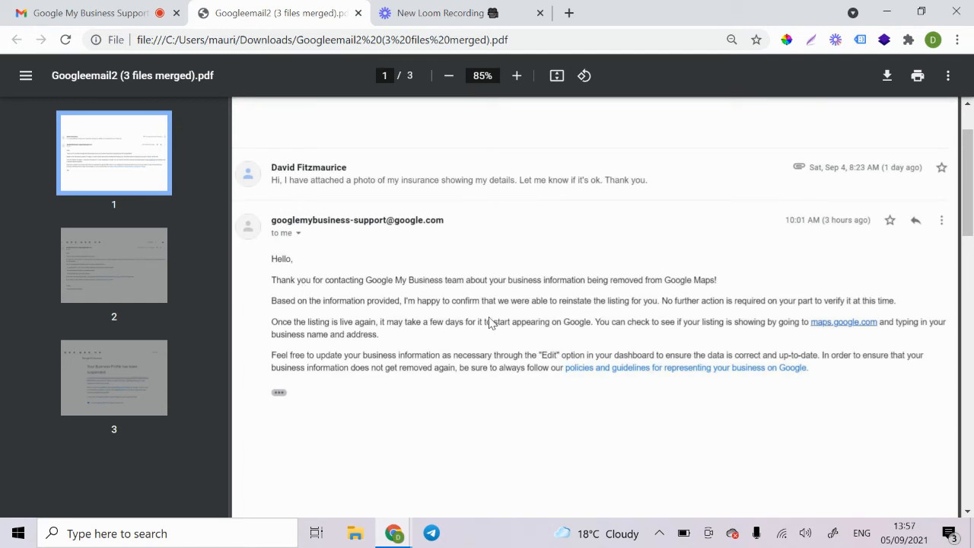
click(84, 13)
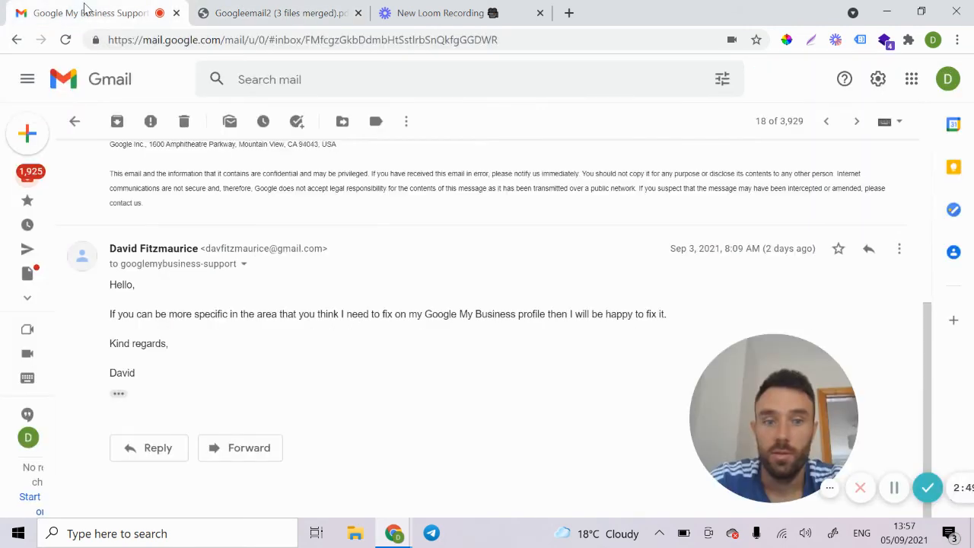
mouse_move(510, 227)
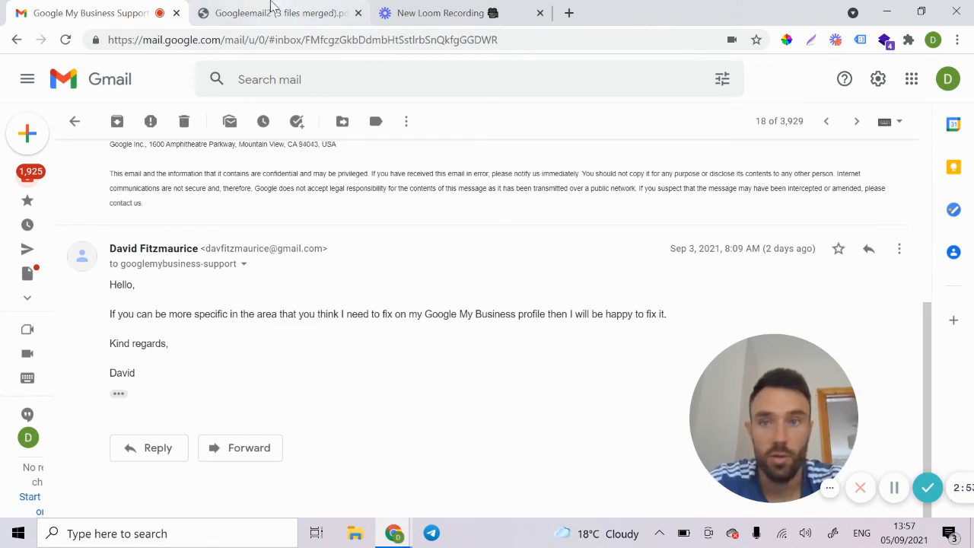
Scroll the merged PDF to page 3's 'Your Business Profile has been suspended' notice.
click(279, 13)
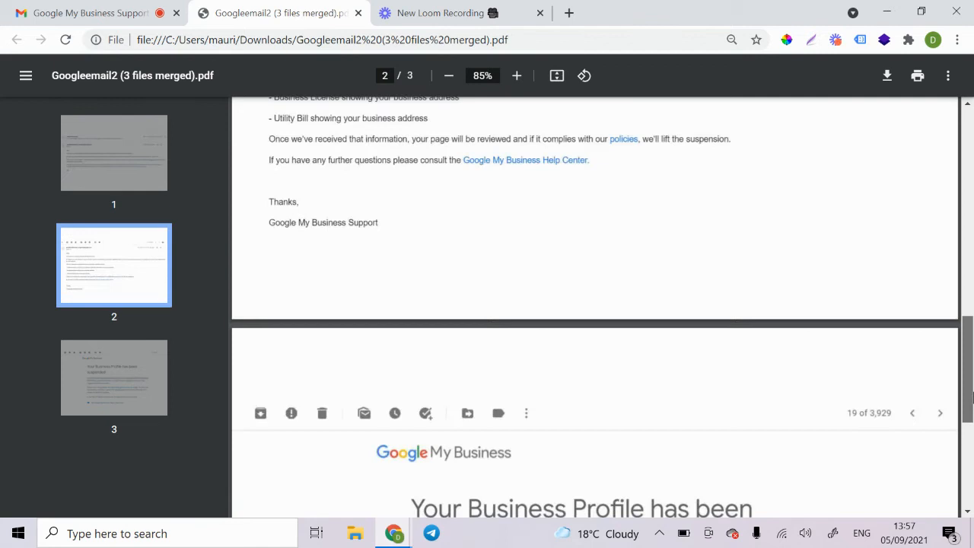
scroll(down, 3)
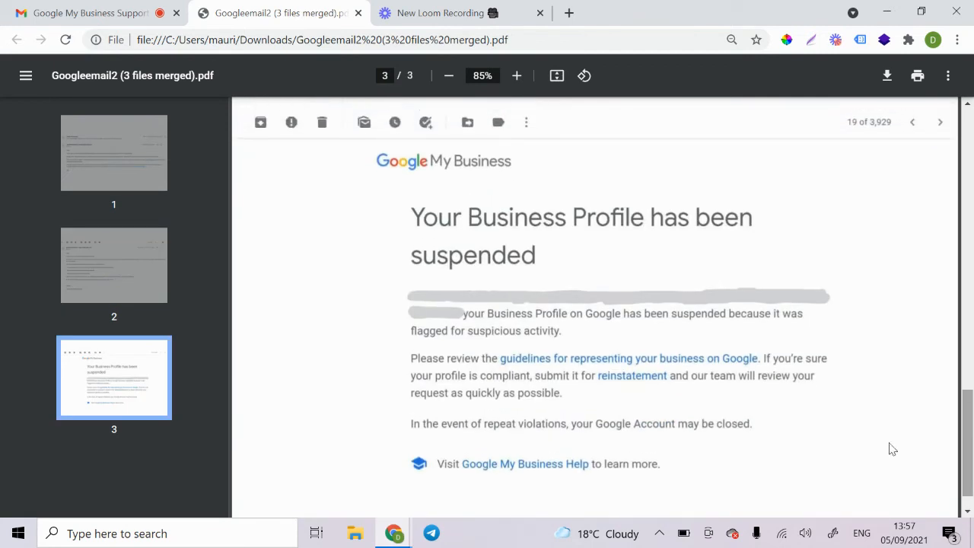
mouse_move(629, 288)
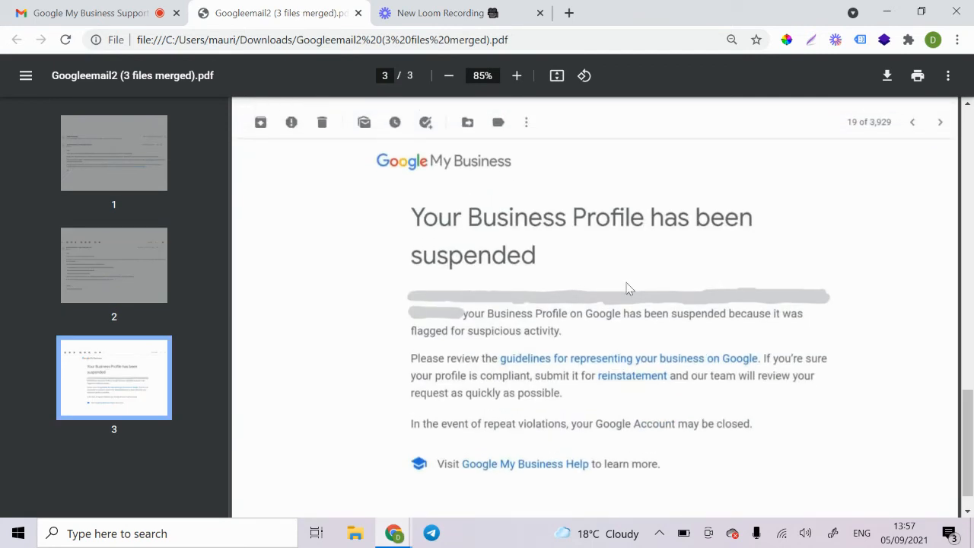
mouse_move(546, 282)
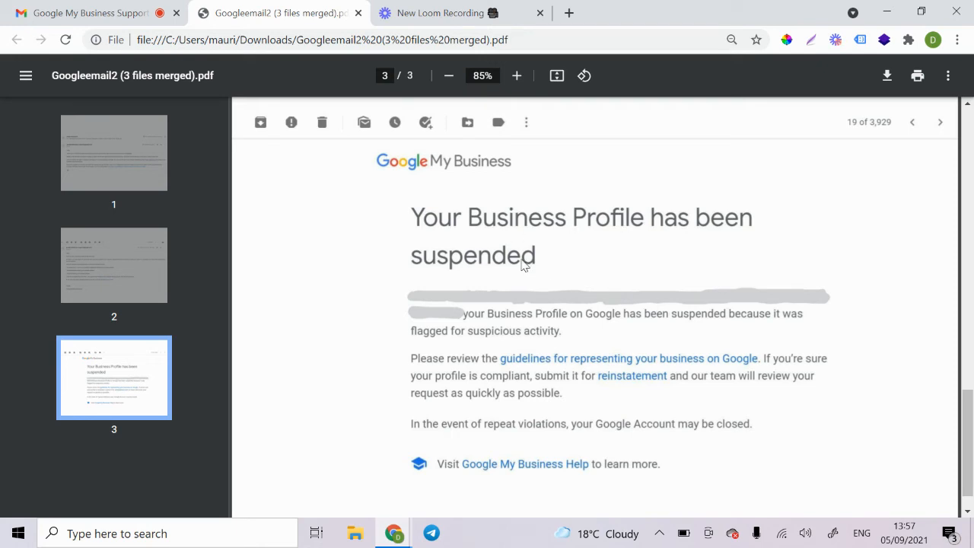
mouse_move(547, 256)
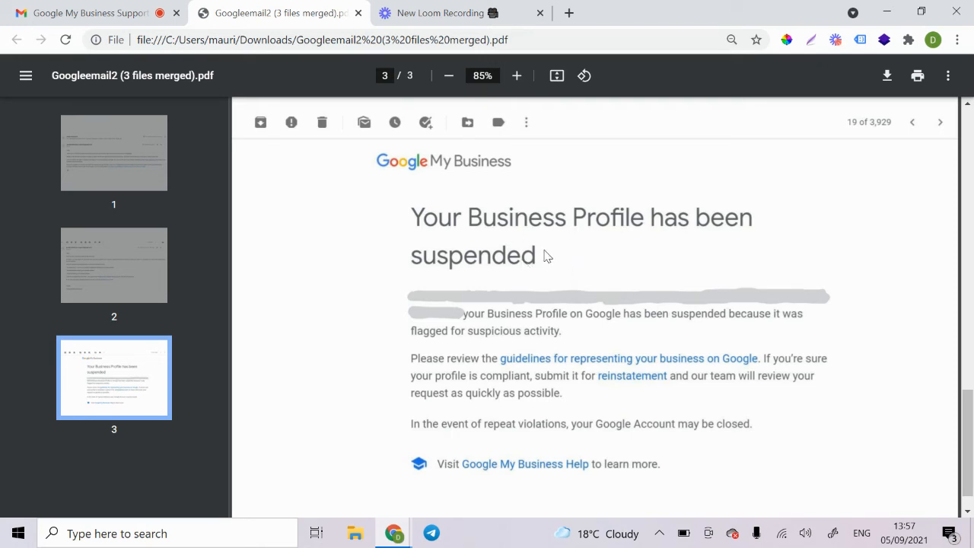
mouse_move(483, 261)
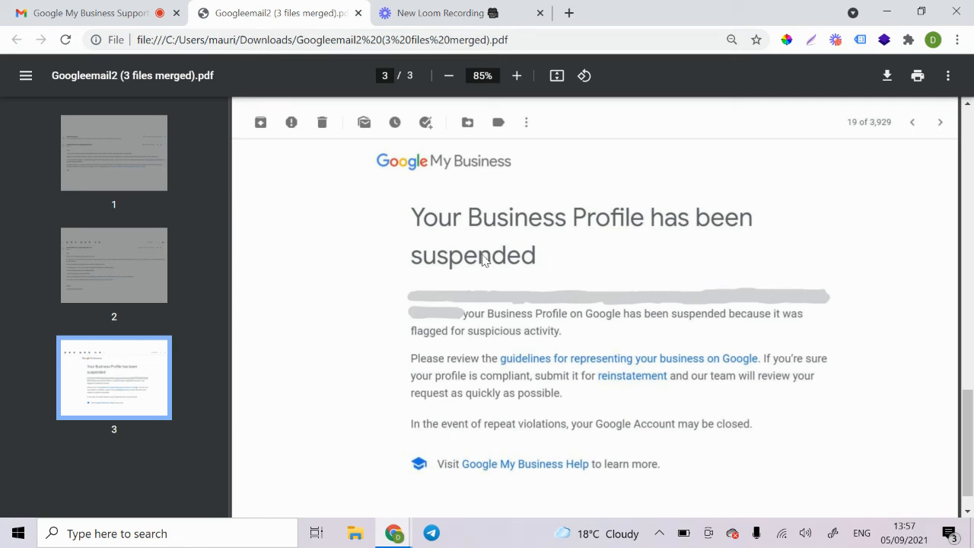
mouse_move(519, 299)
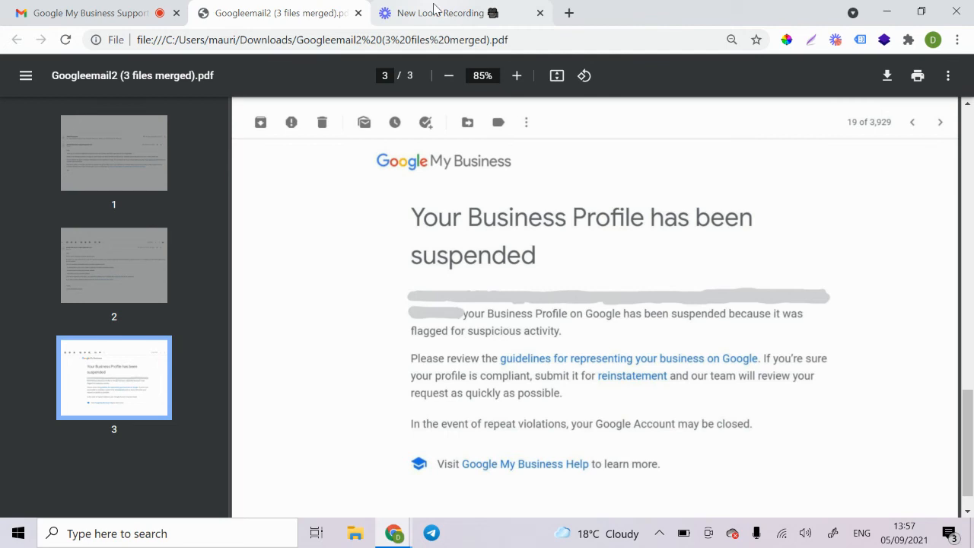
Bring the 'New Loom Recording' tab with its webcam bubble and controls to the front.
click(437, 13)
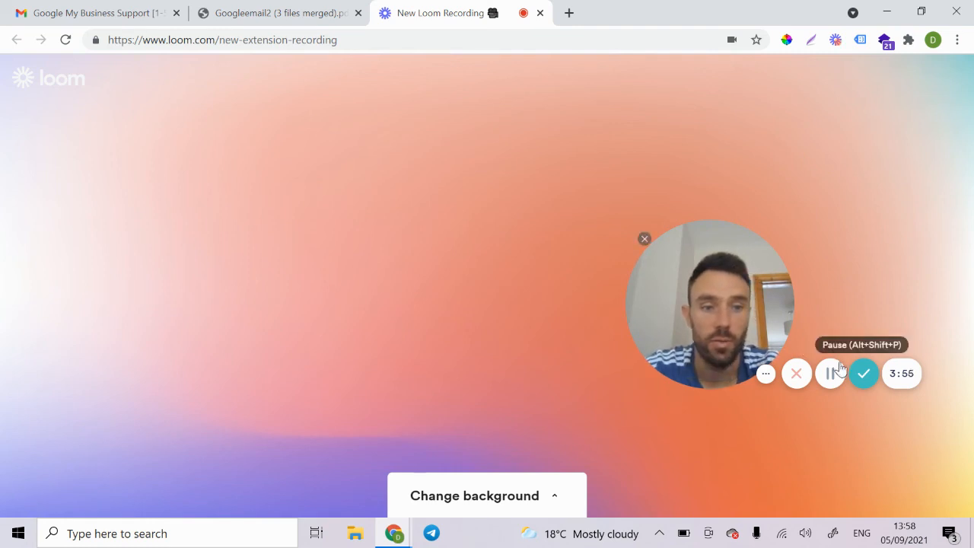
mouse_move(852, 283)
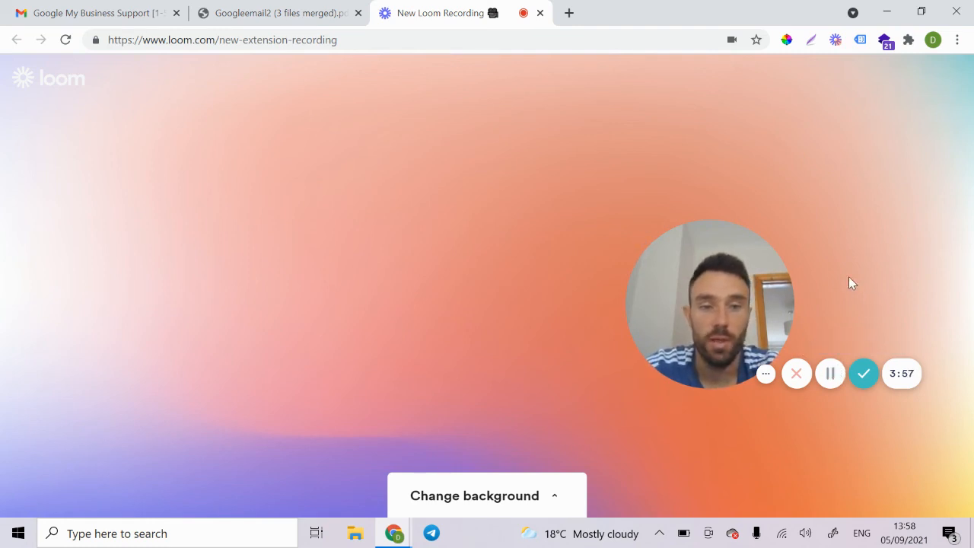
mouse_move(830, 378)
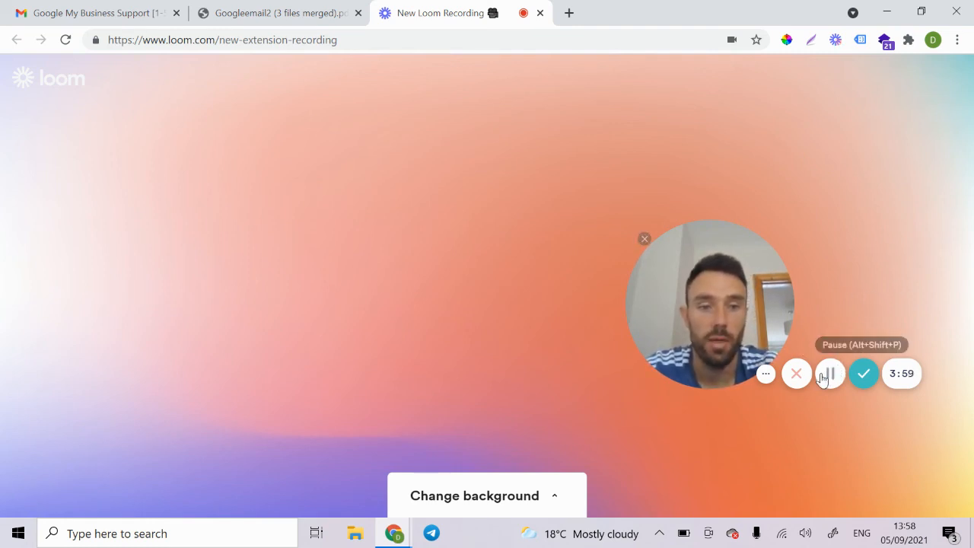